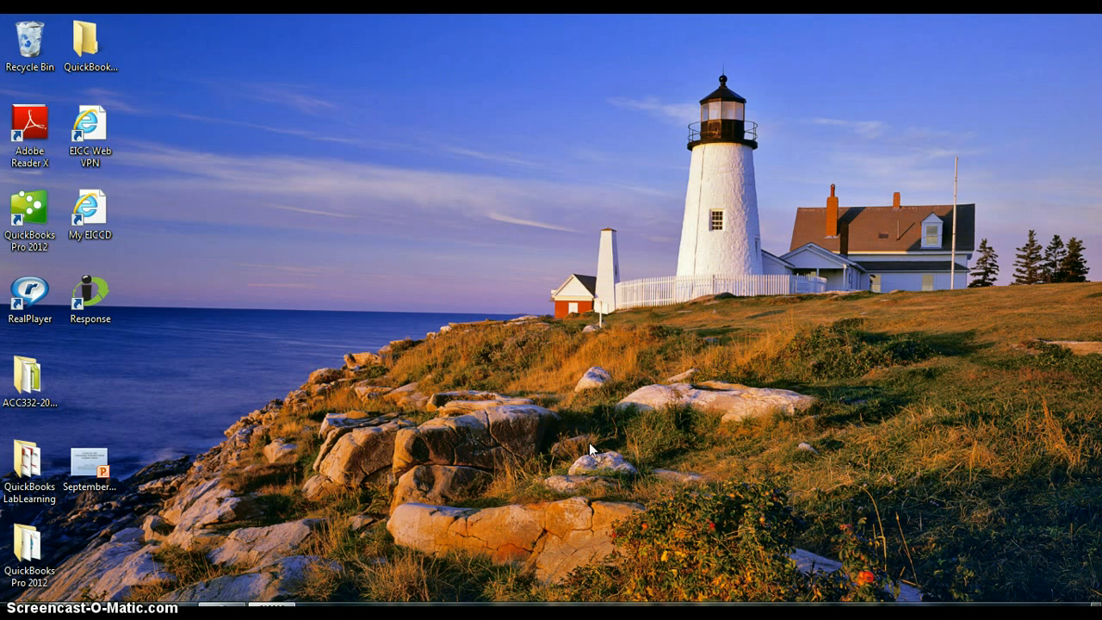
Open Personalization from the desktop's right-click menu
click(518, 194)
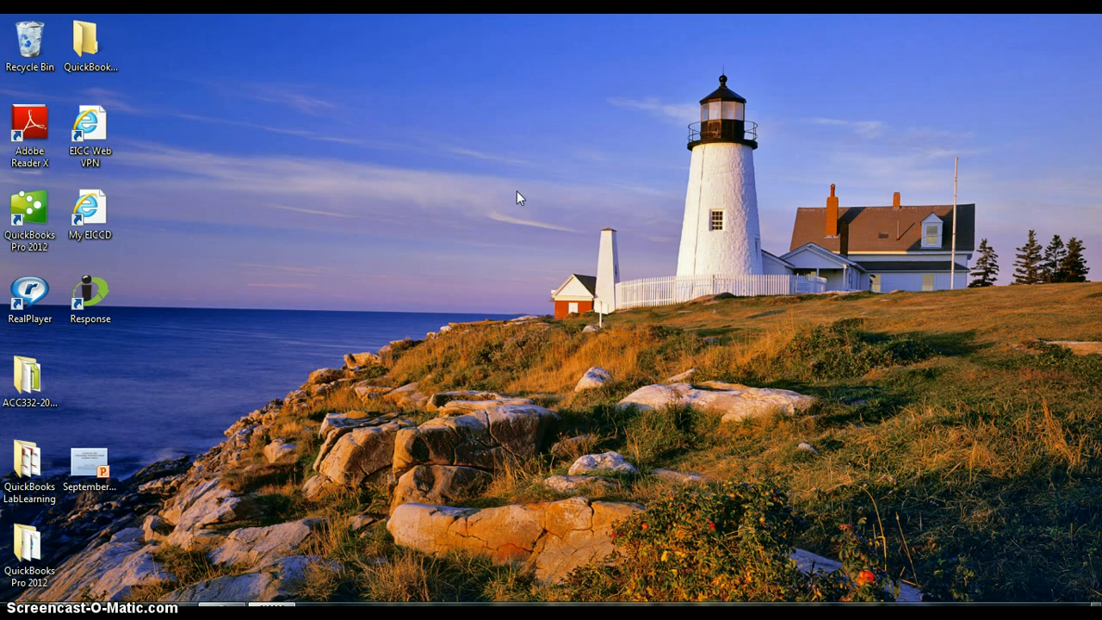
right_click(519, 197)
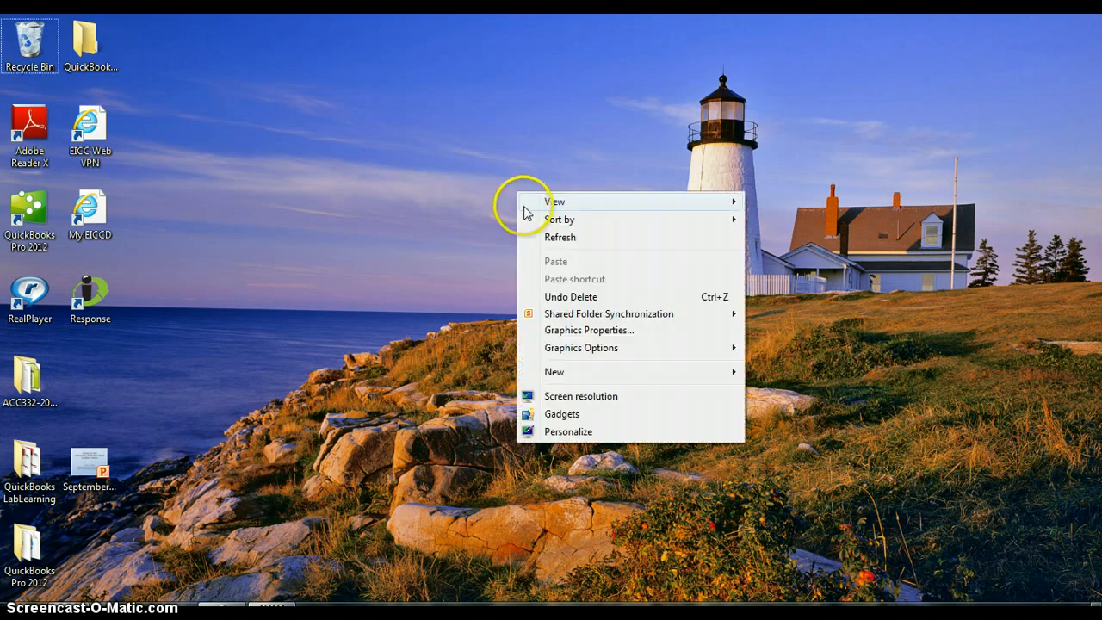
mouse_move(564, 439)
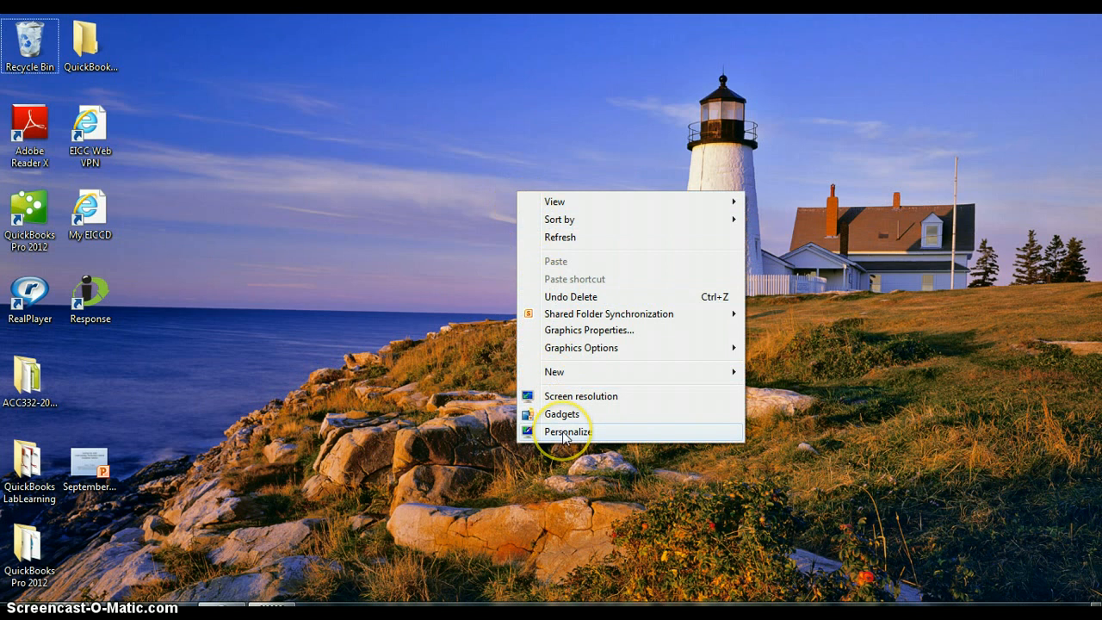
click(566, 432)
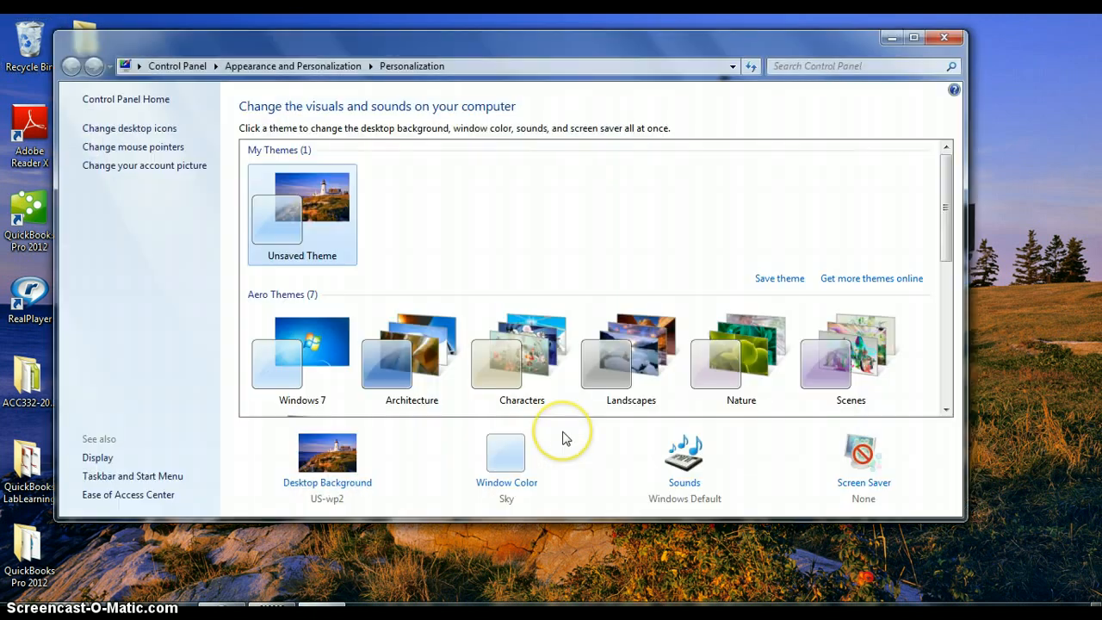
mouse_move(566, 439)
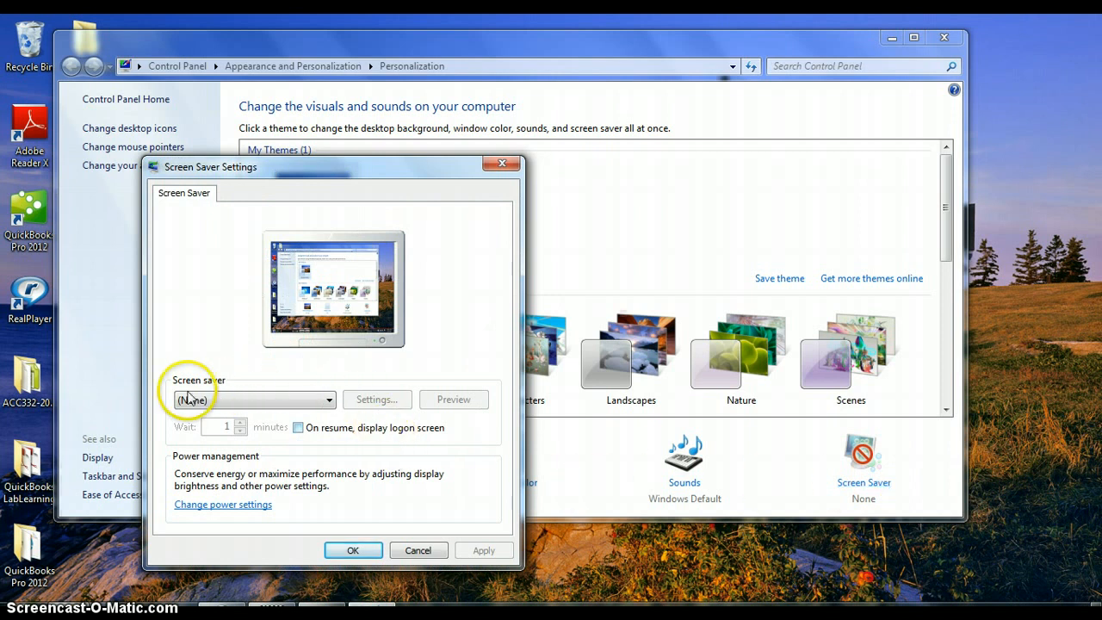
mouse_move(328, 401)
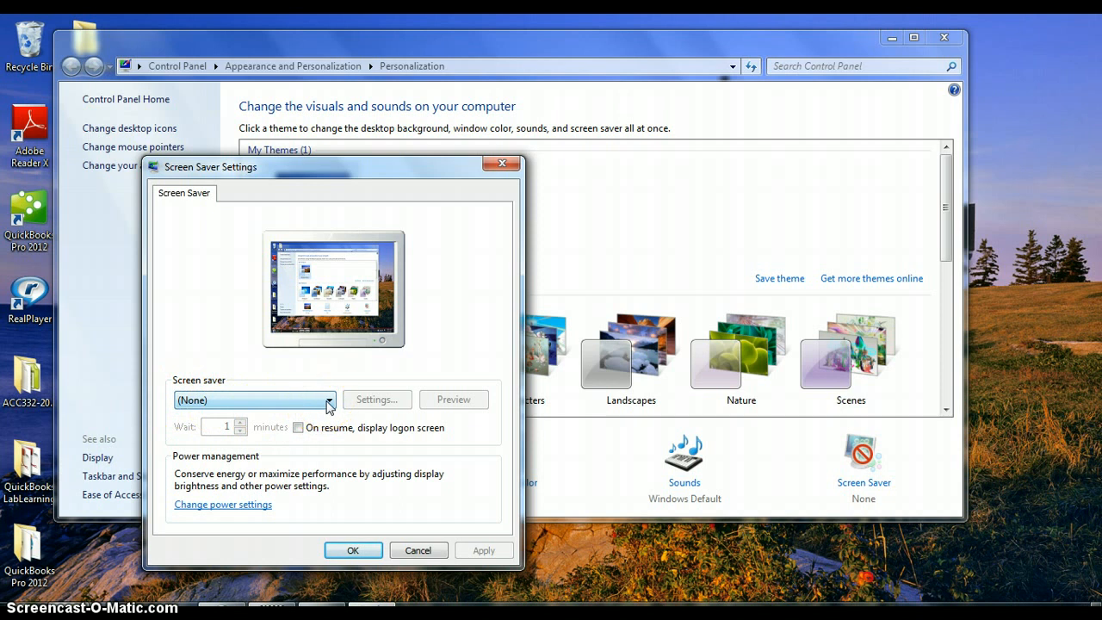
Preview the Bubbles screen saver, then select Mystify and preview it
click(328, 400)
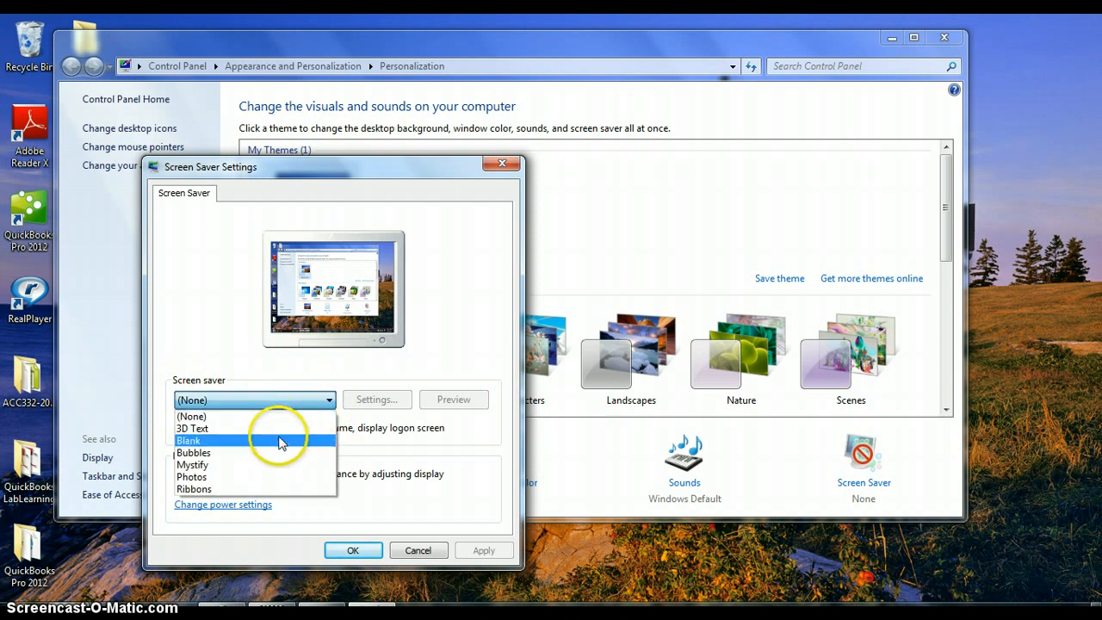
click(193, 453)
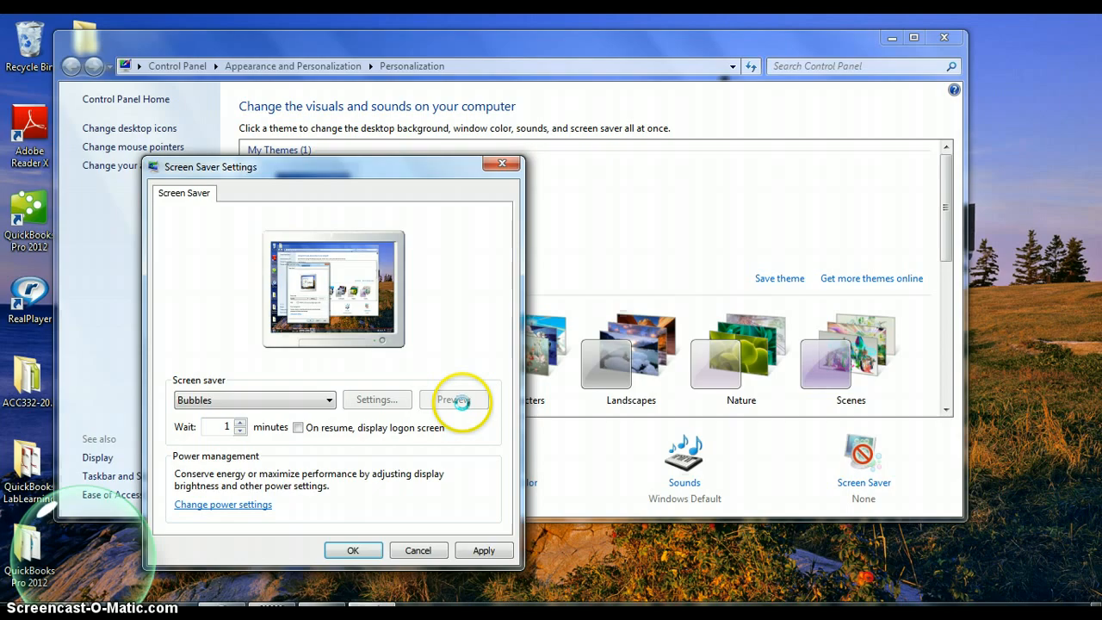
click(454, 399)
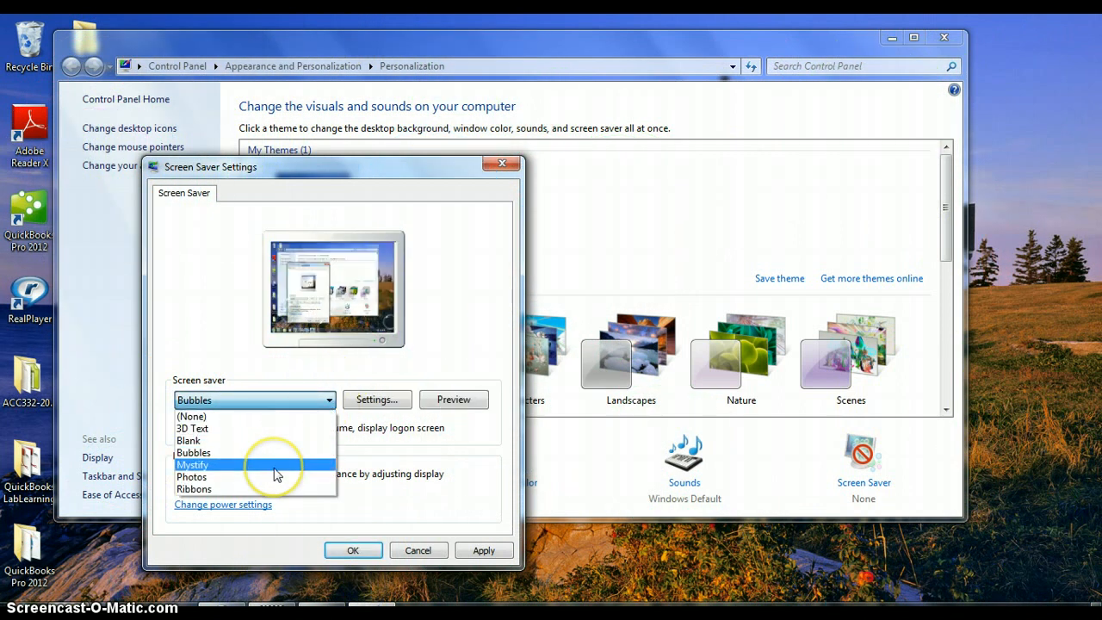
click(193, 465)
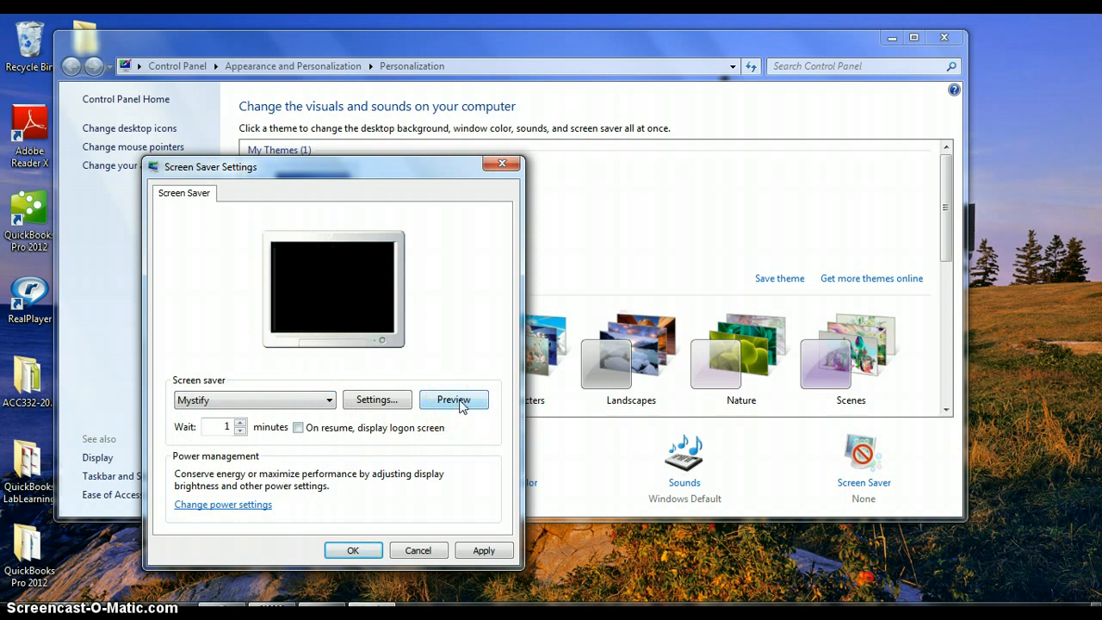
click(454, 400)
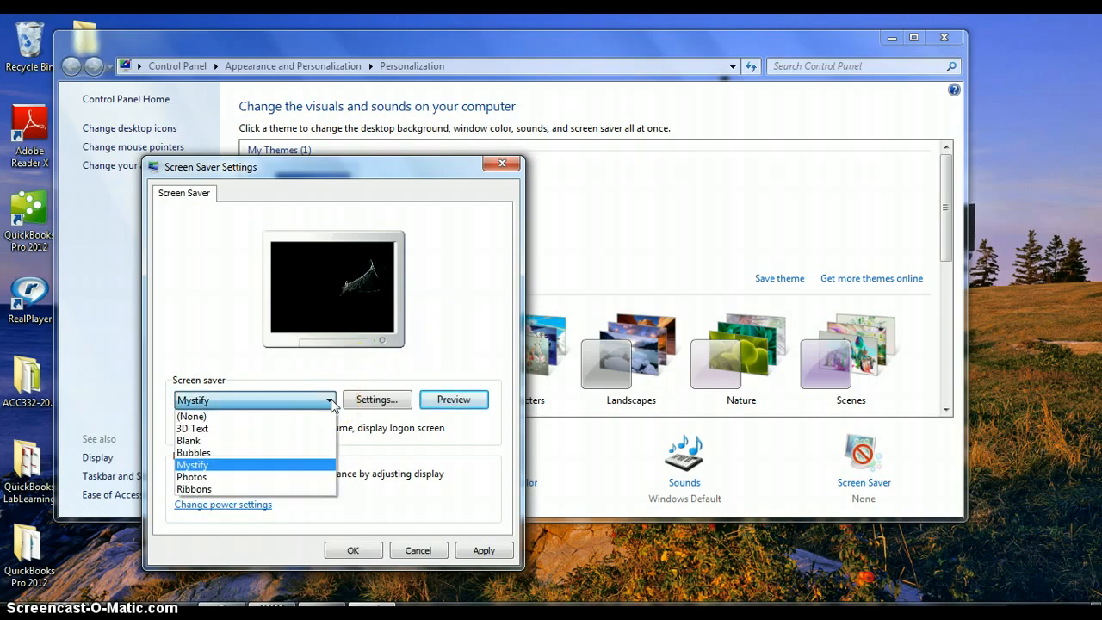
mouse_move(284, 429)
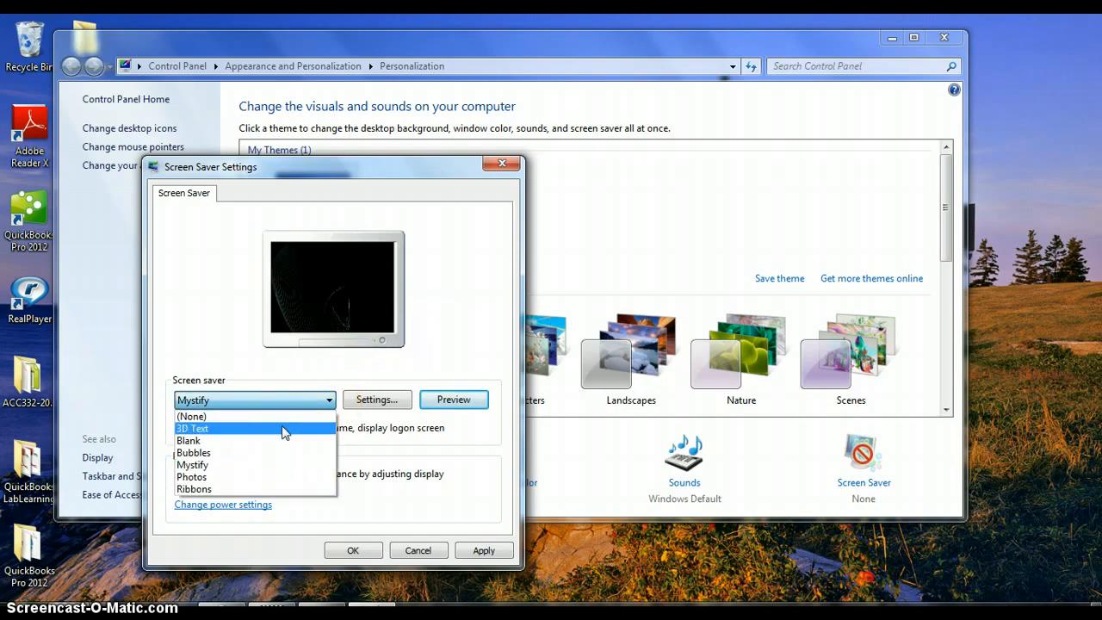
Select 3D Text as the screen saver and run a full preview
click(193, 428)
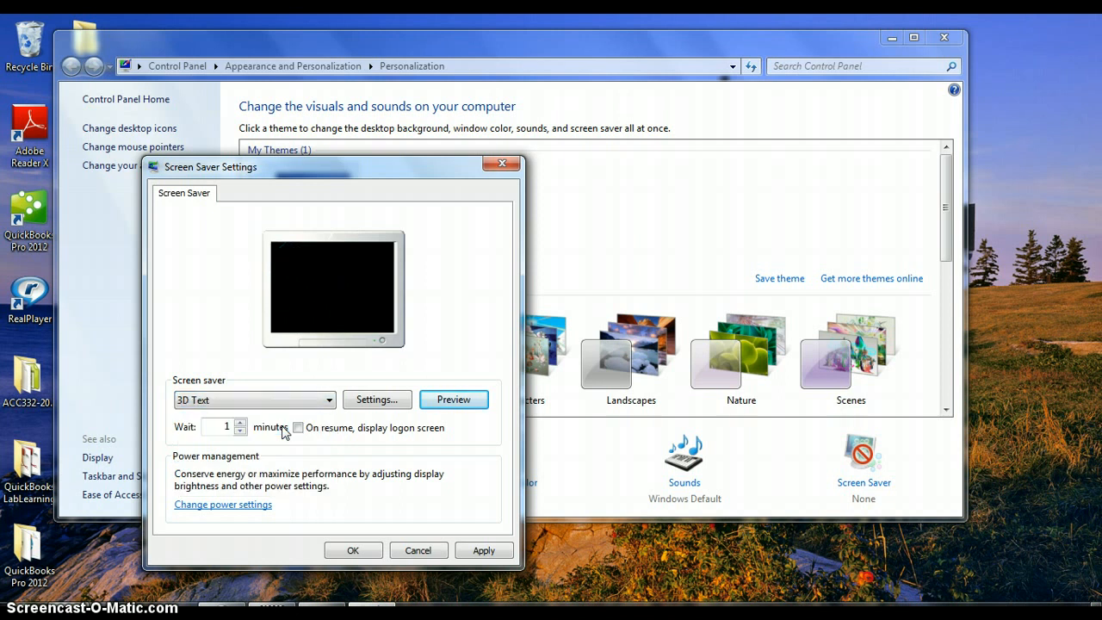
click(454, 399)
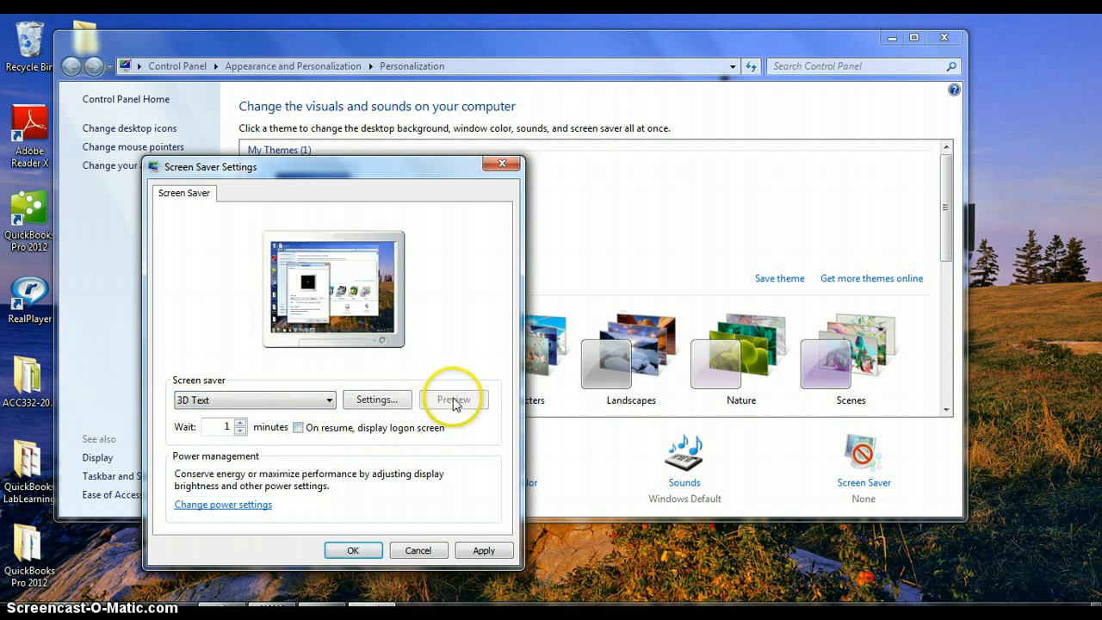
click(454, 398)
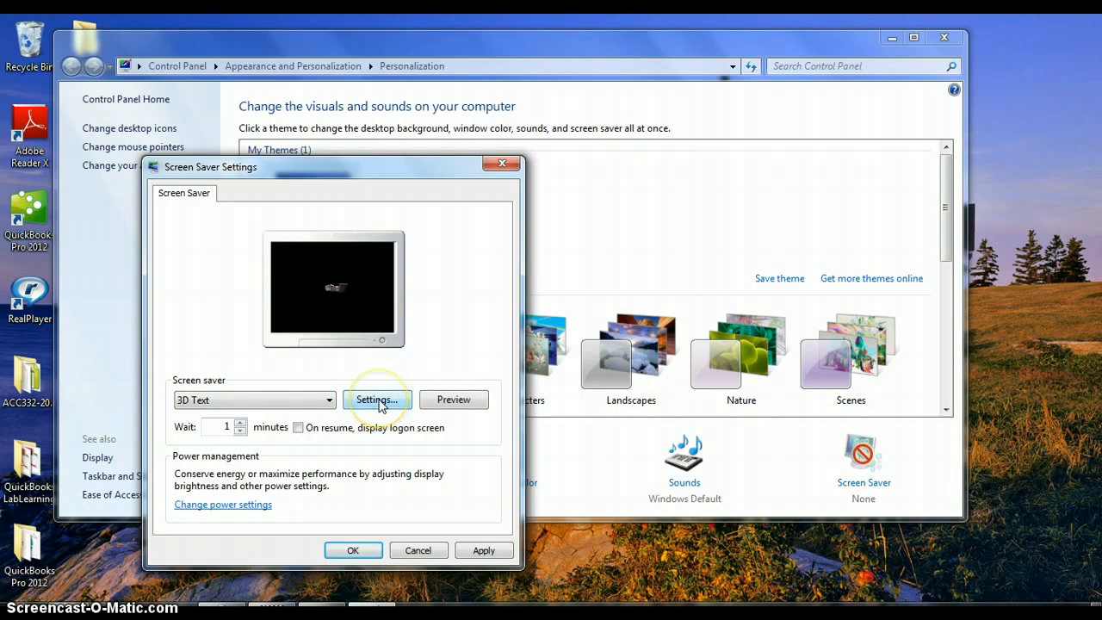
Set the 3D Text to 'Nancy Dugan' in the Teen font, Bold Italic
click(376, 400)
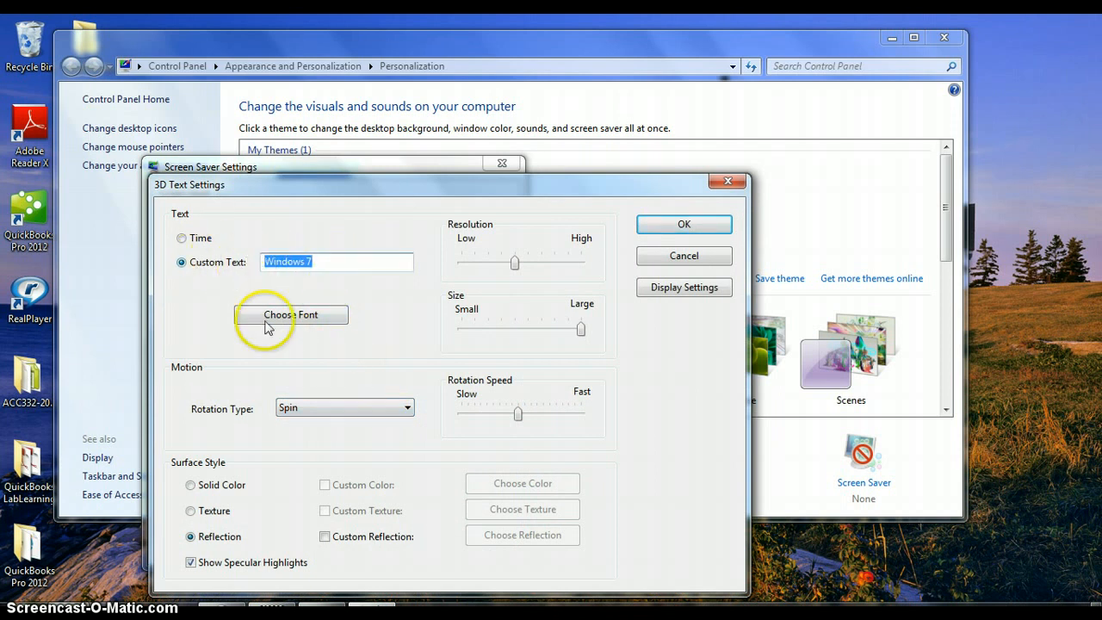
mouse_move(261, 350)
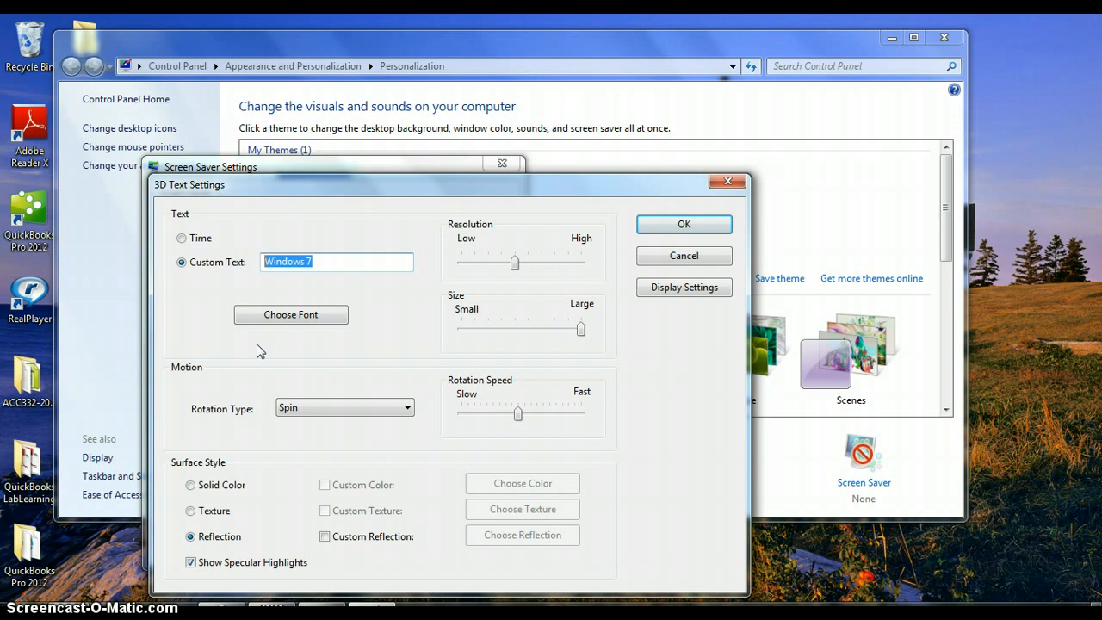
text(Nancy)
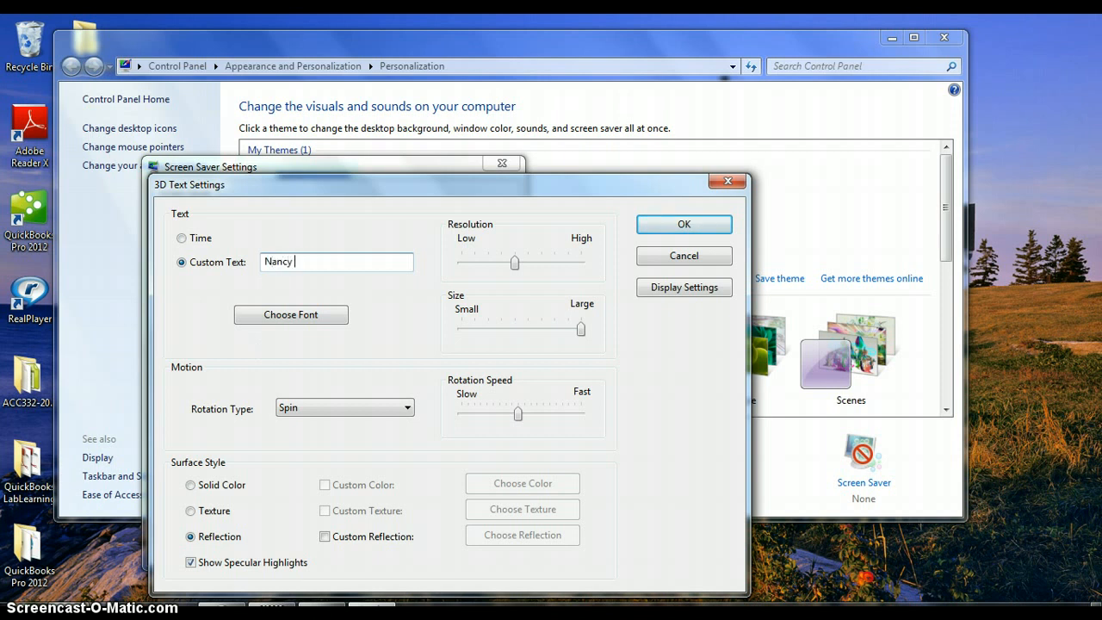
text(Dugan)
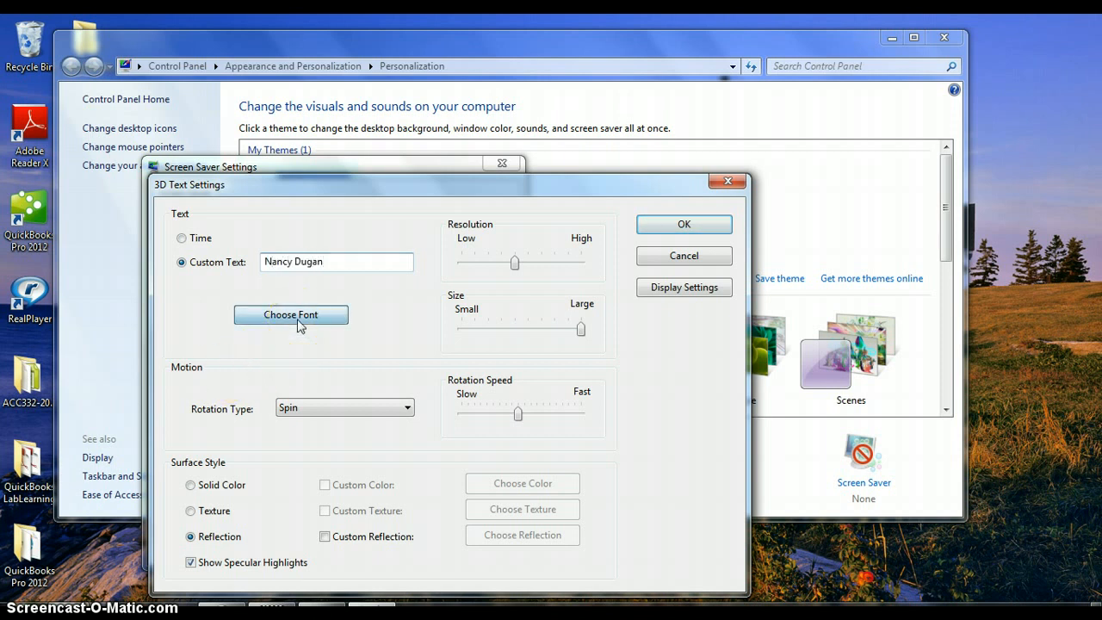
click(290, 314)
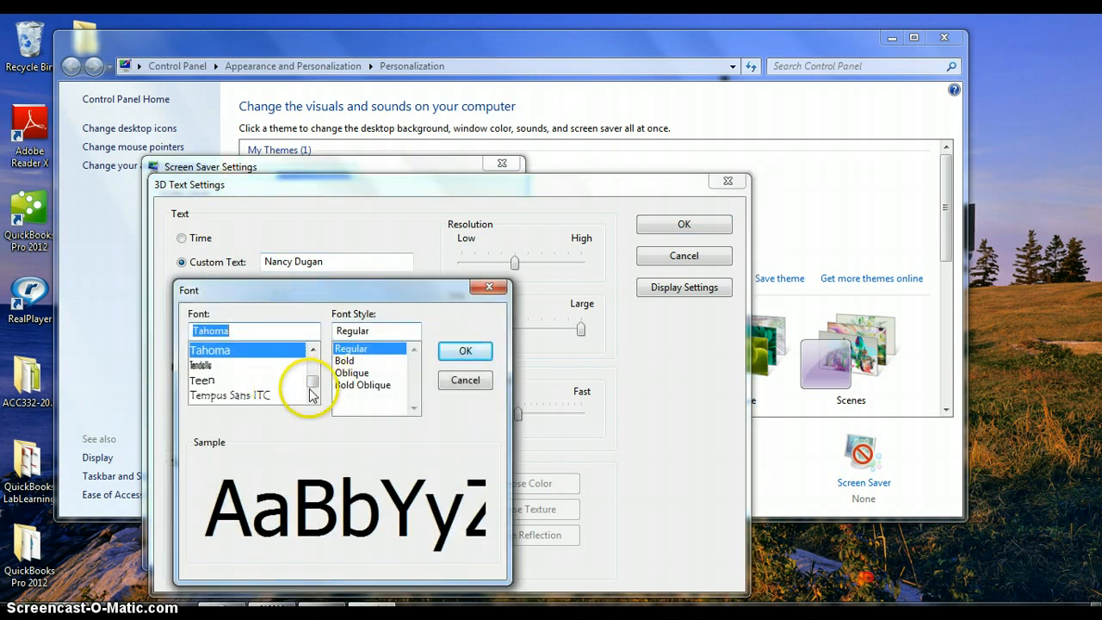
click(203, 380)
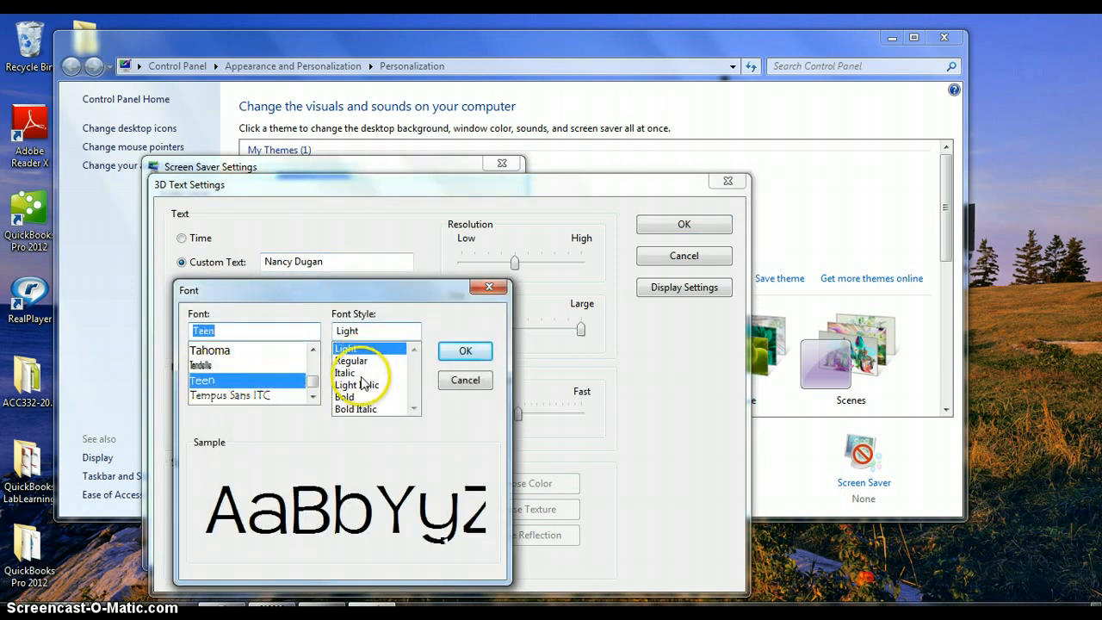
click(355, 409)
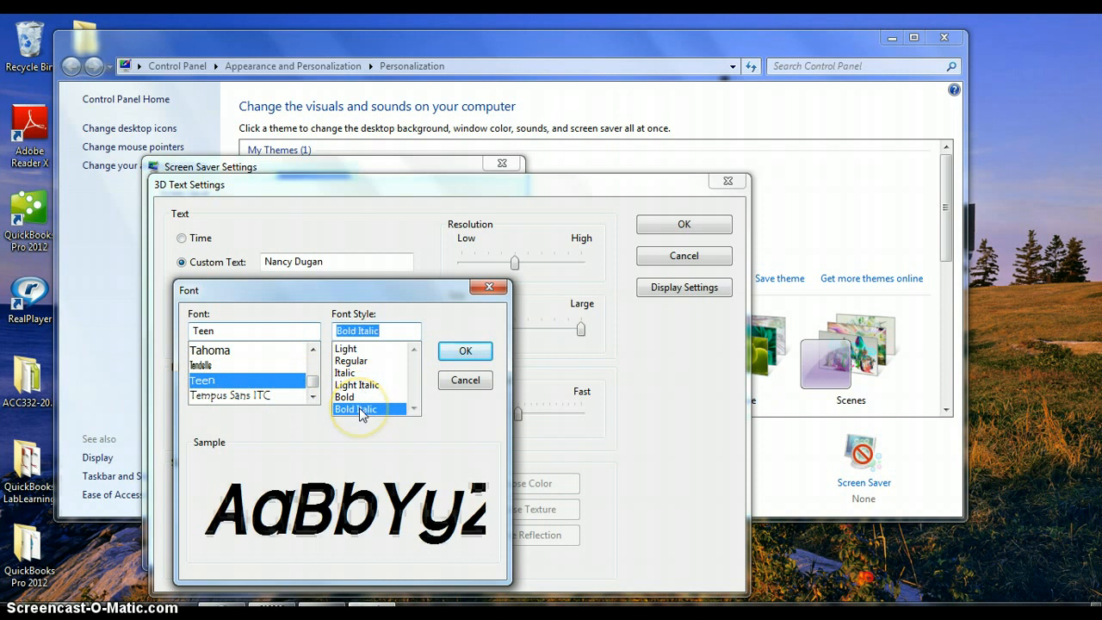
click(465, 350)
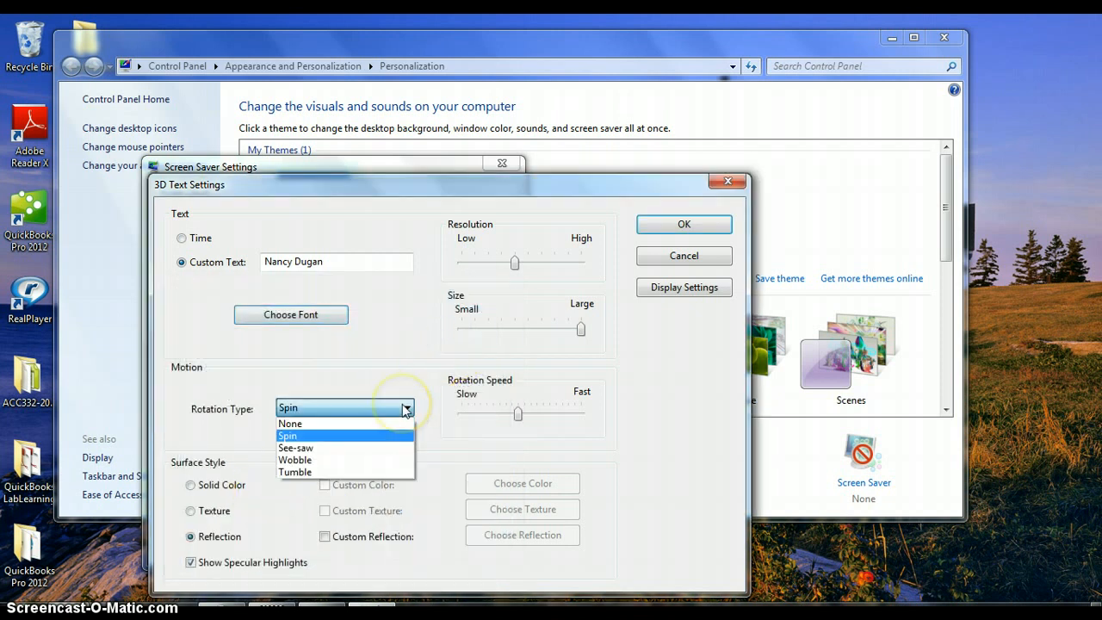
mouse_move(344, 448)
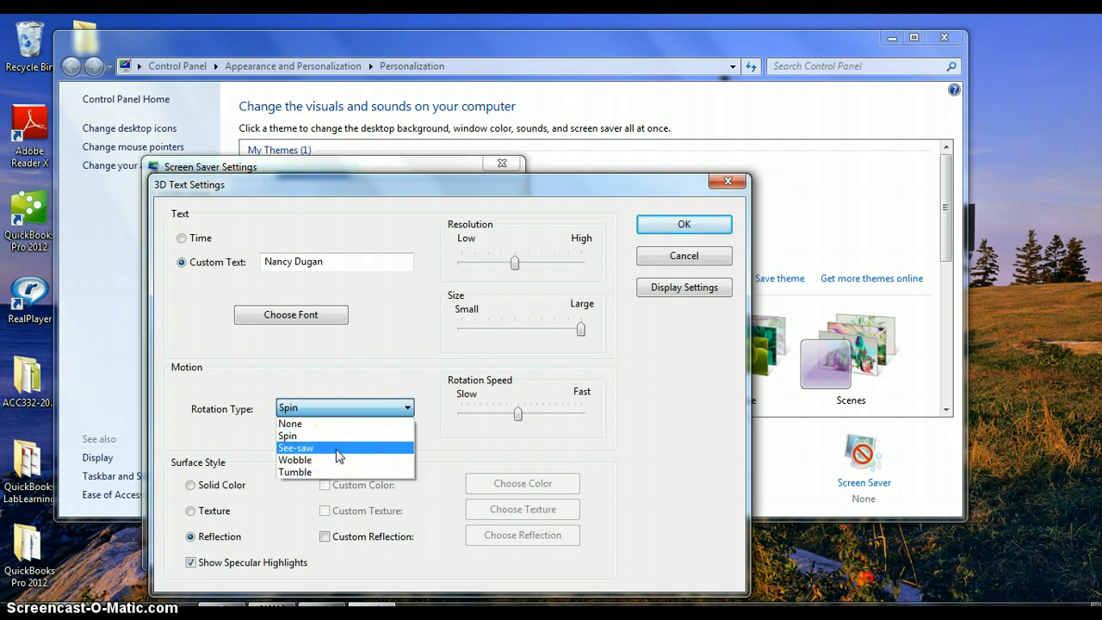
Set the 3D Text rotation type to See-saw and confirm the settings
click(296, 447)
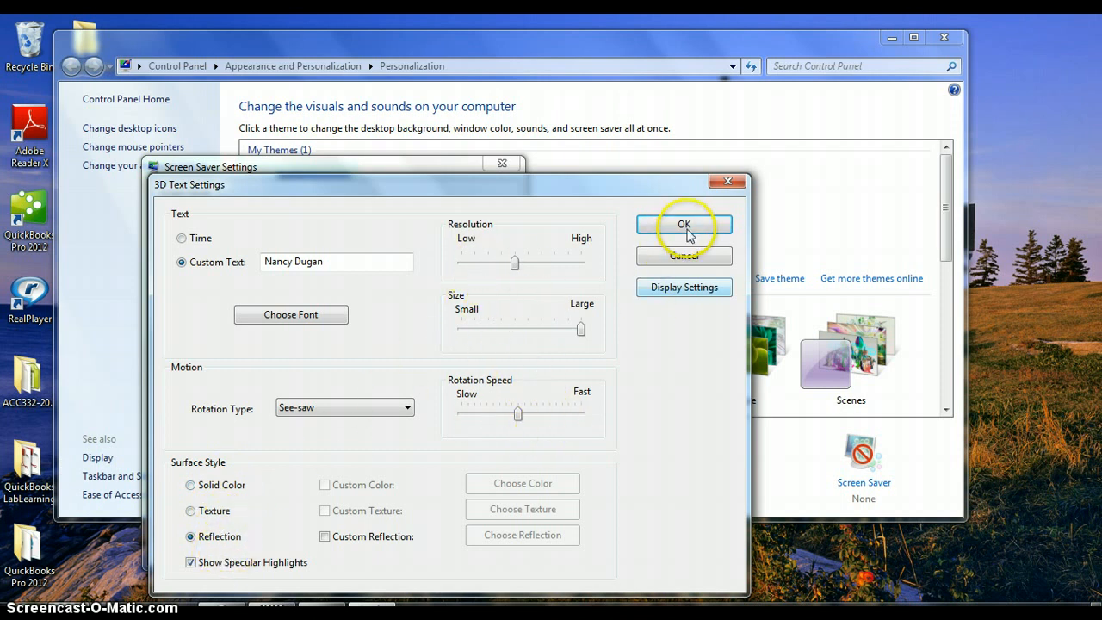
click(684, 225)
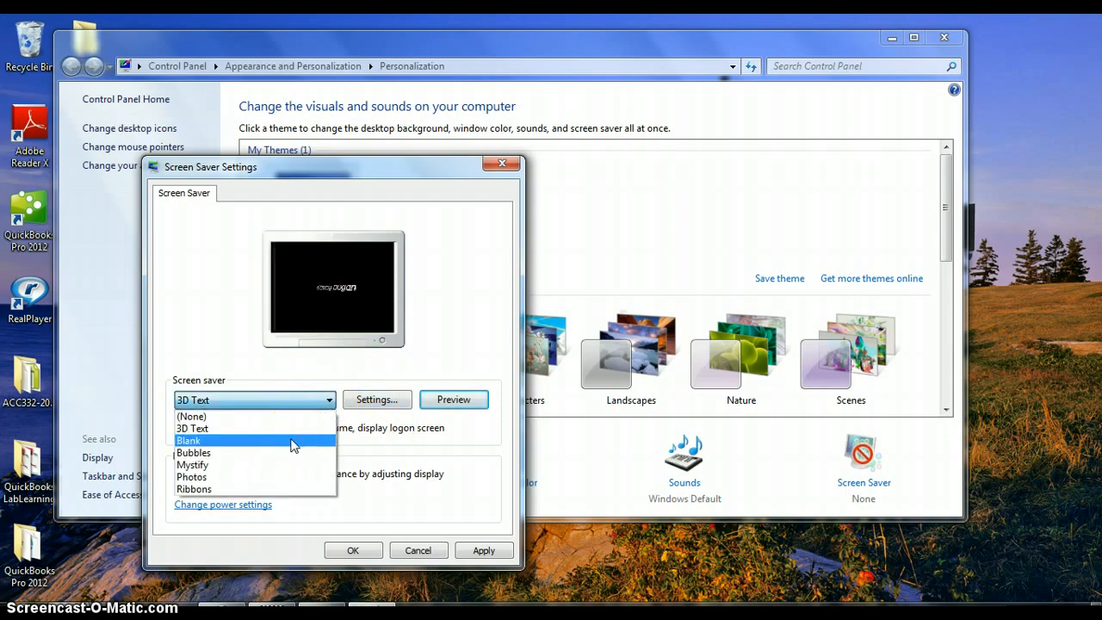
mouse_move(232, 477)
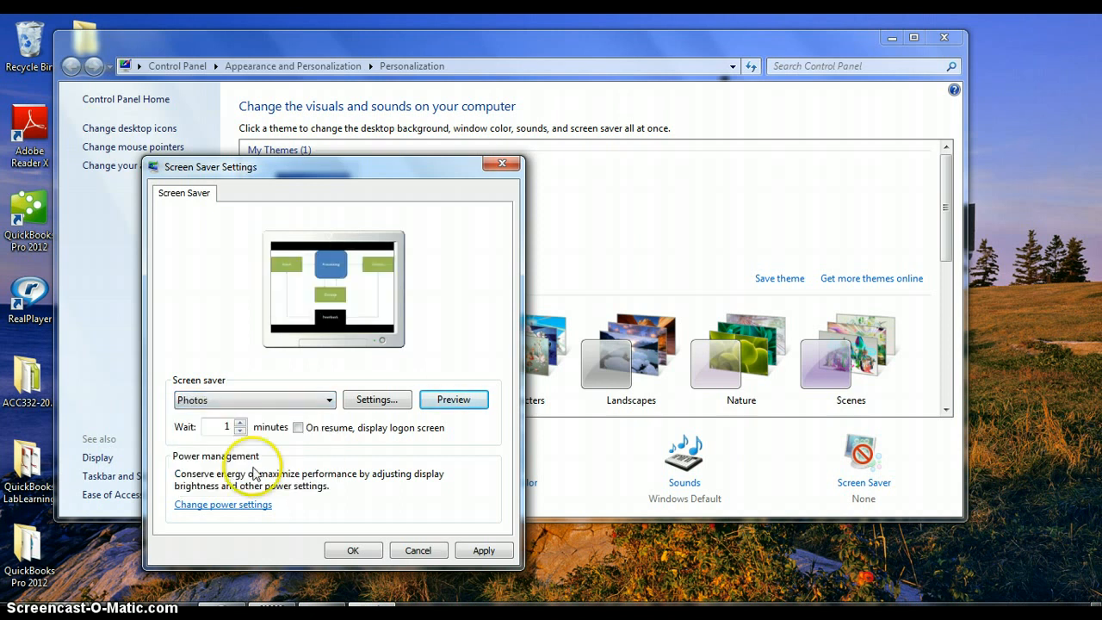
mouse_move(454, 400)
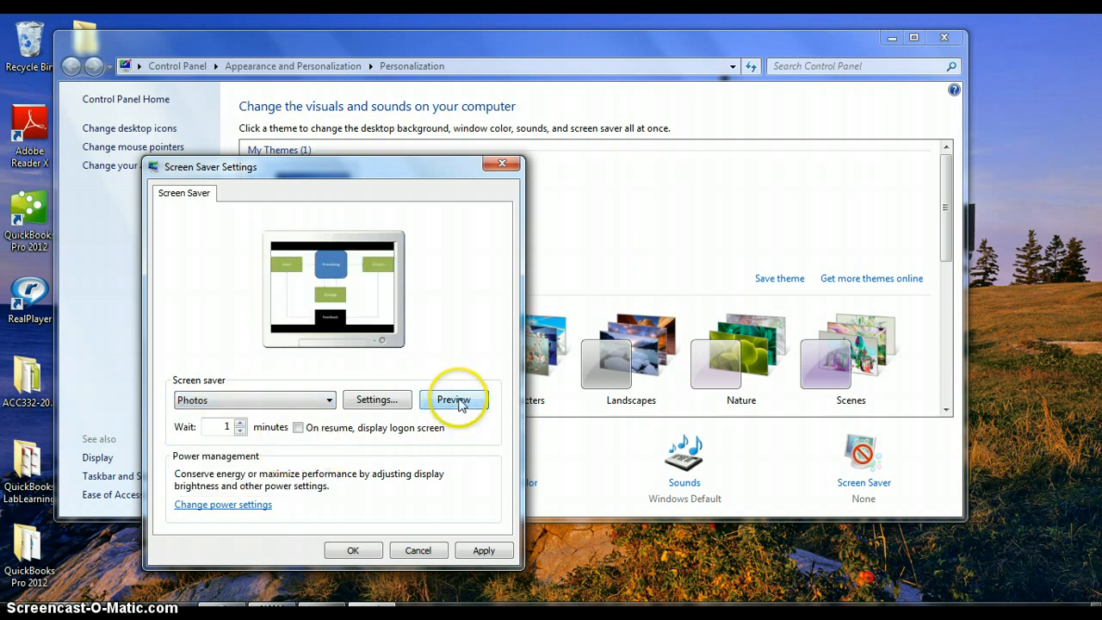
Preview the Photos screen saver full screen, then open its settings
click(454, 400)
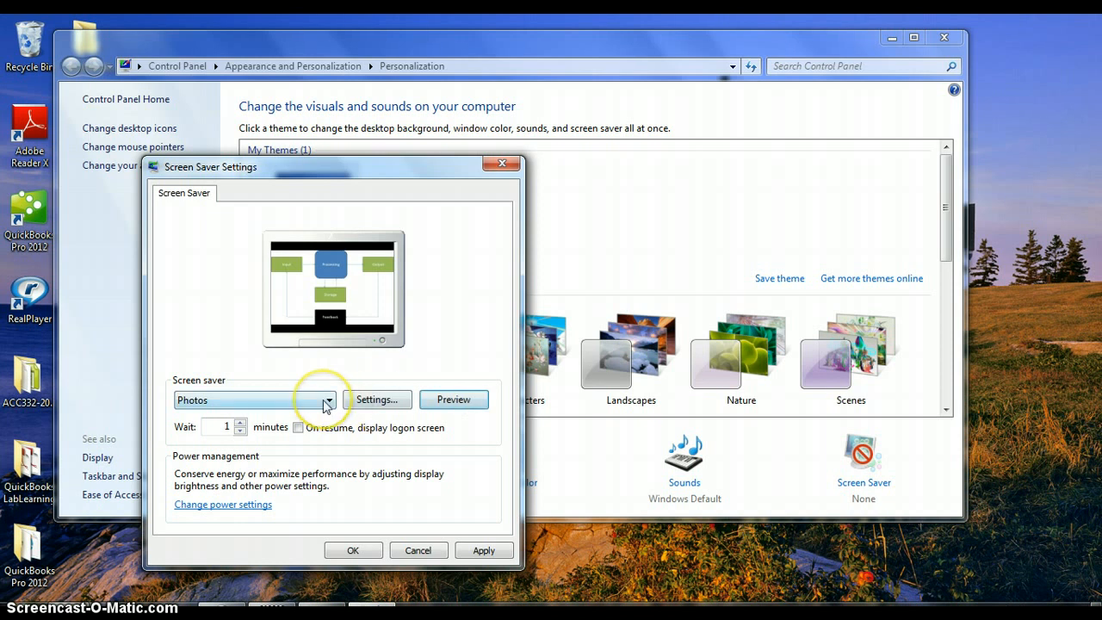
click(377, 399)
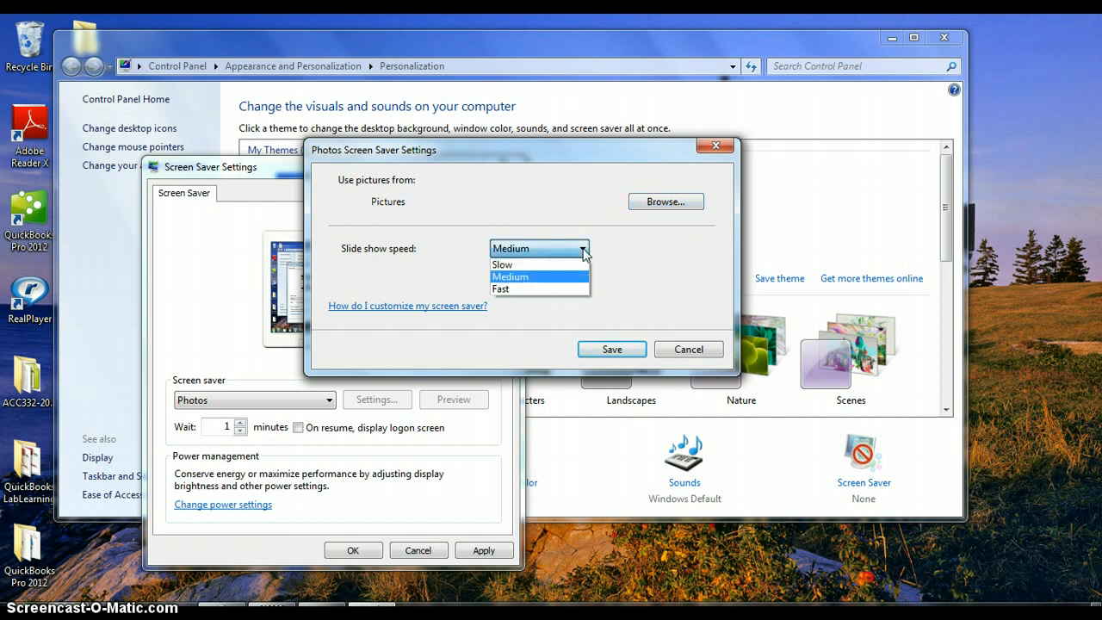
Keep the Photos slide show speed at Medium and save
click(509, 276)
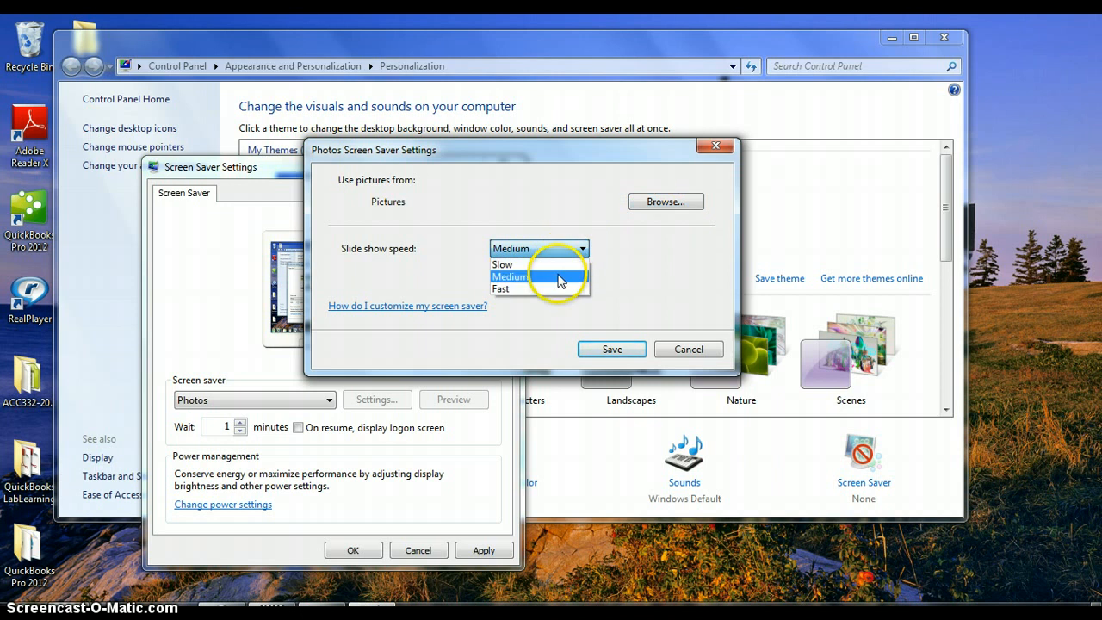
click(510, 277)
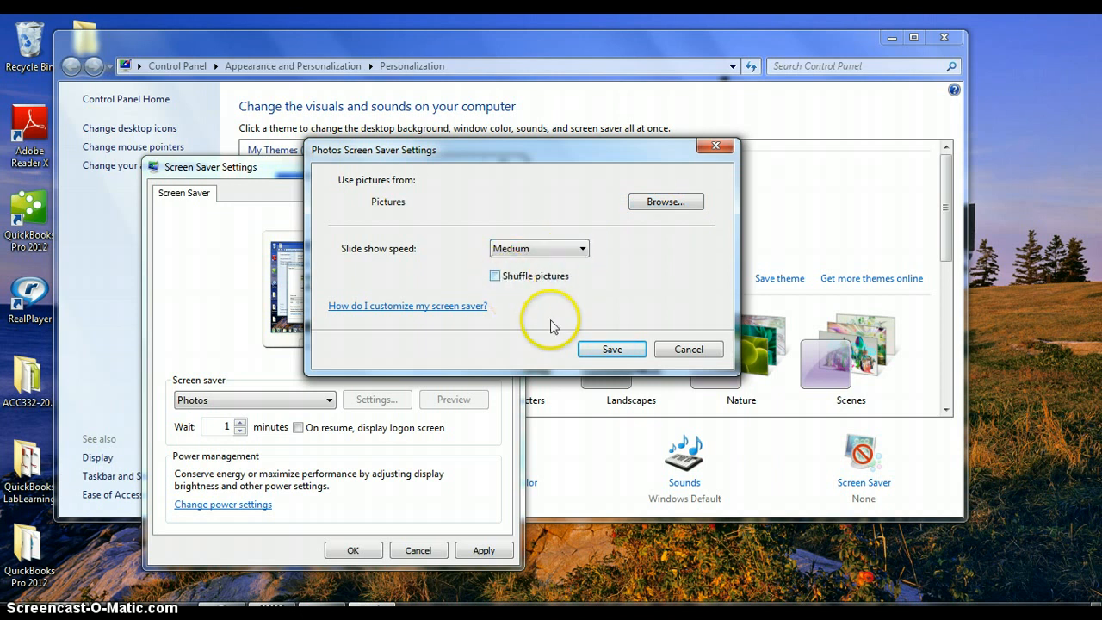
click(612, 348)
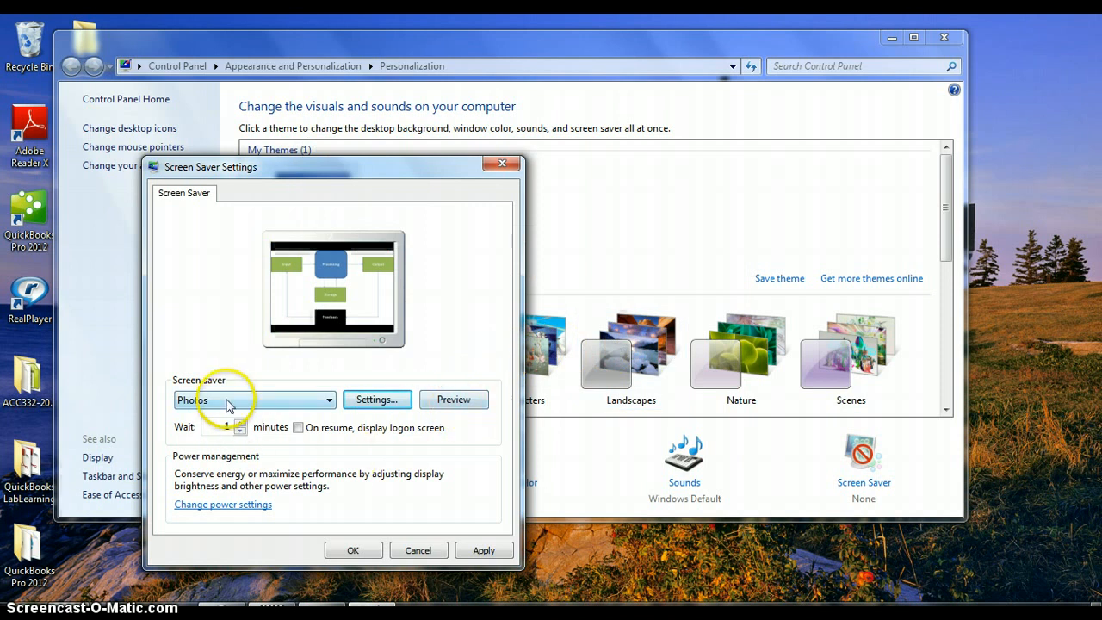
Turn on 'On resume, display logon screen' for the Photos screen saver
click(253, 400)
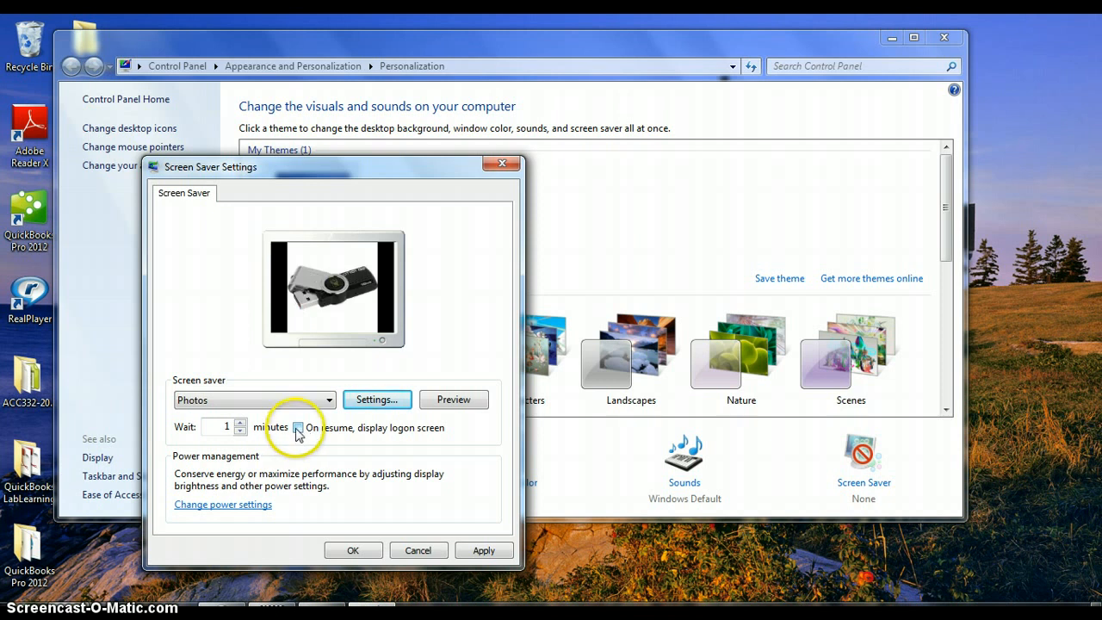
click(298, 428)
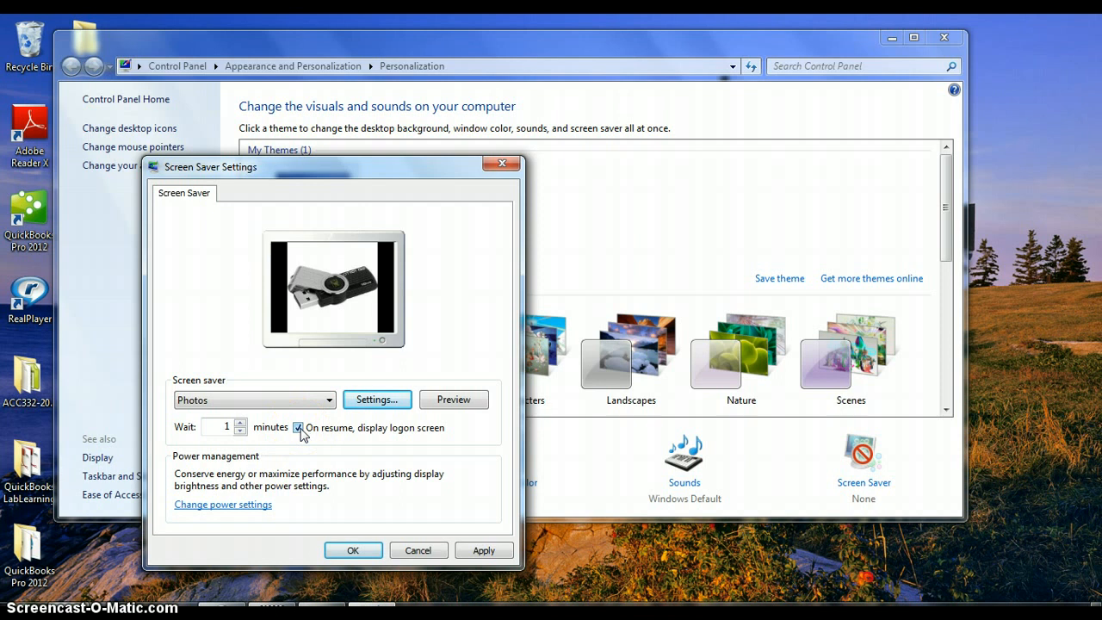